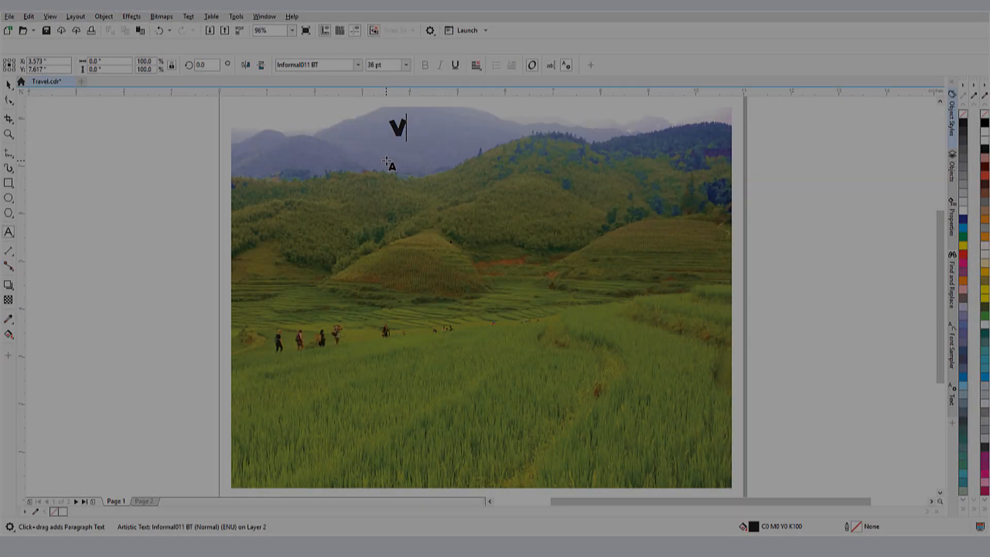
# Step: Finish typing 'BEAUTIFUL VIETNAM!' in the first headline and select it for transforming
pyautogui.write('ISIT BEAUTIFUL')
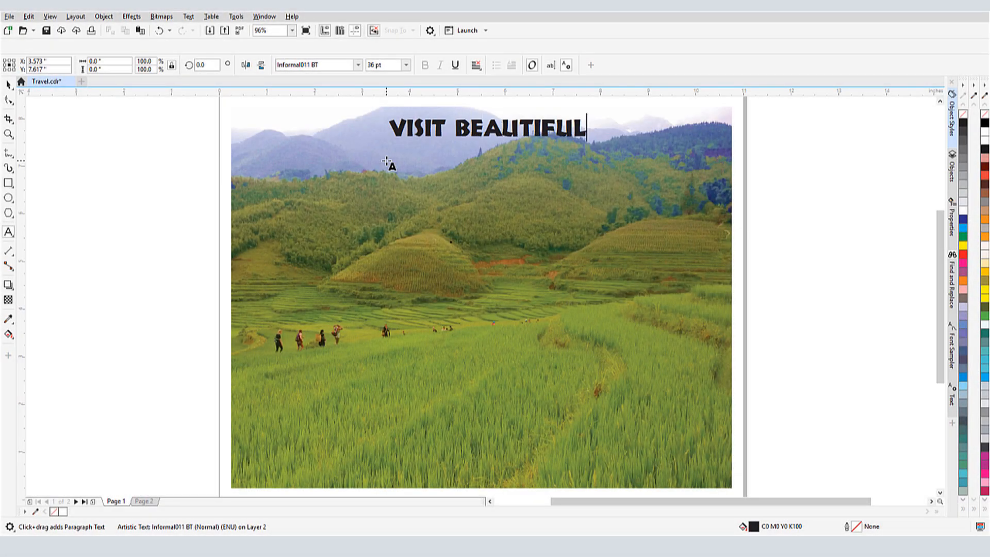
pyautogui.write('VIETNAM!')
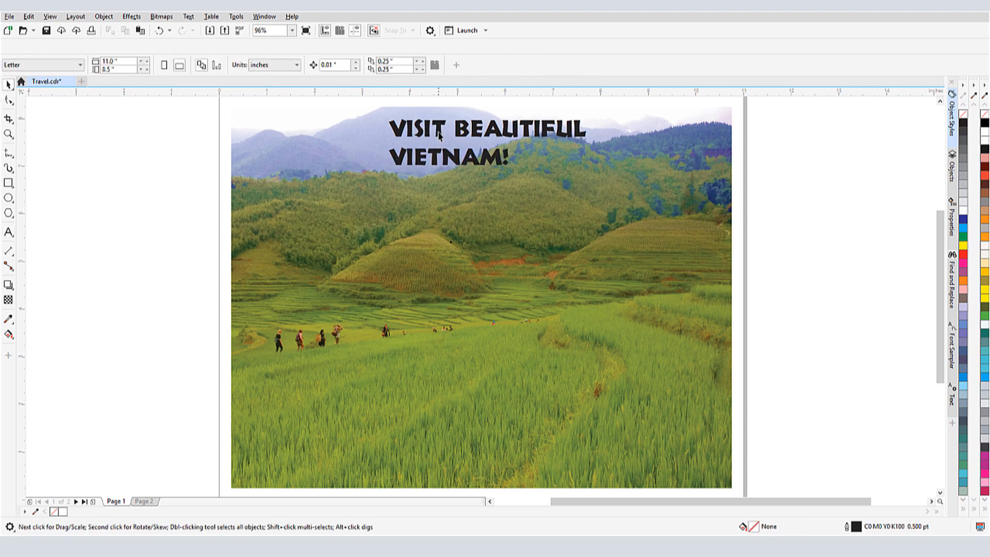
pyautogui.click(453, 132)
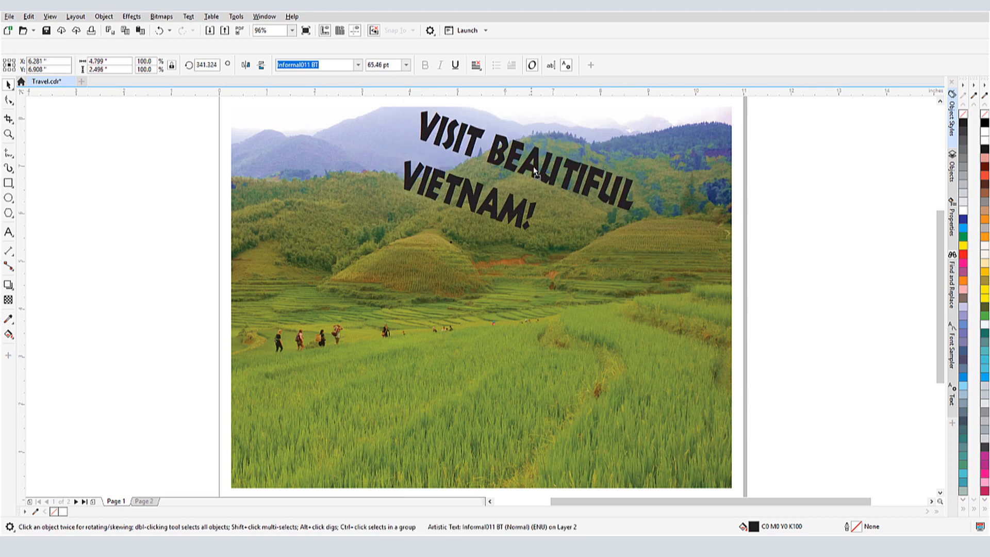
pyautogui.click(534, 171)
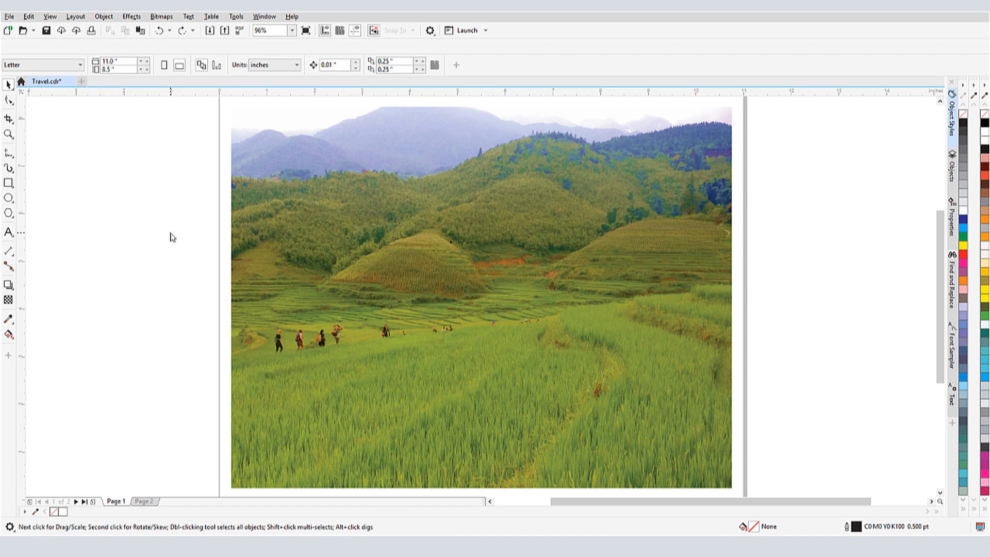
# Step: Start a new 36 pt headline above the mountains reading 'VISIT BEAUTIFUL VIETNAM!'
pyautogui.click(8, 233)
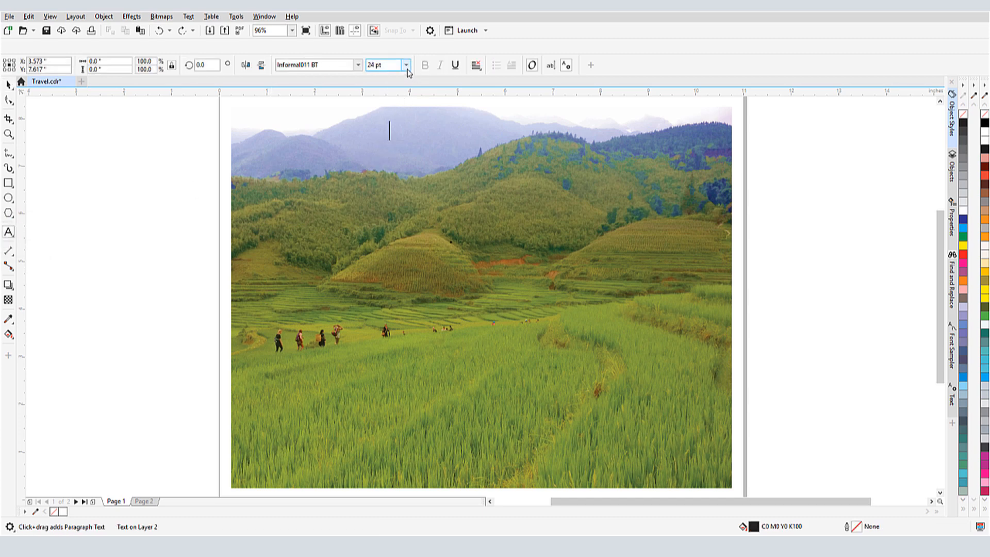
pyautogui.write('36')
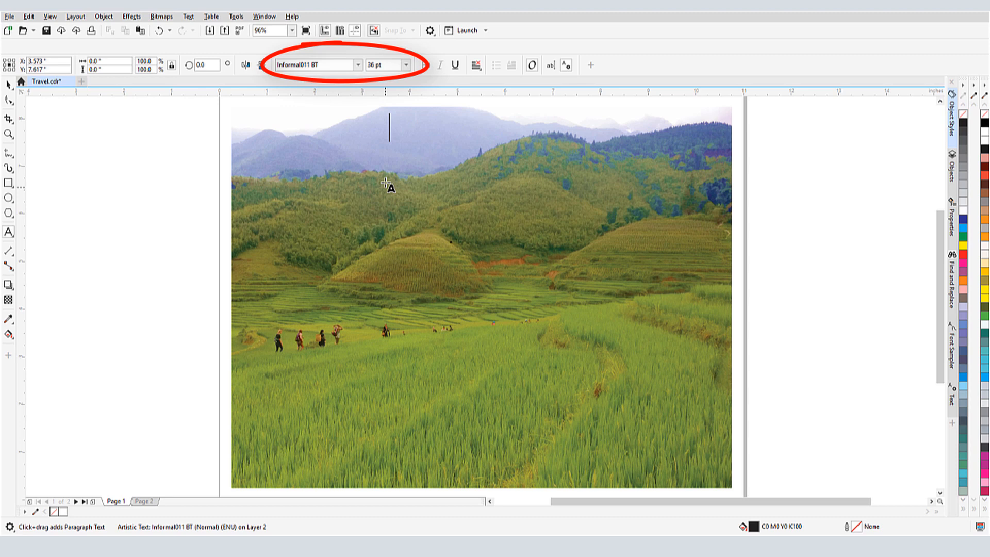
pyautogui.write('VISIT B')
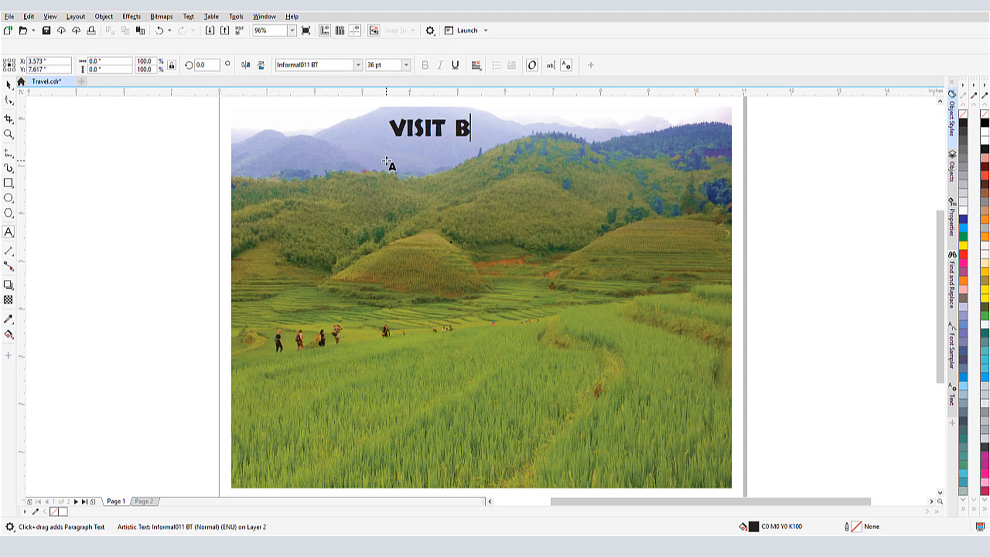
pyautogui.write('EAUTIFUL')
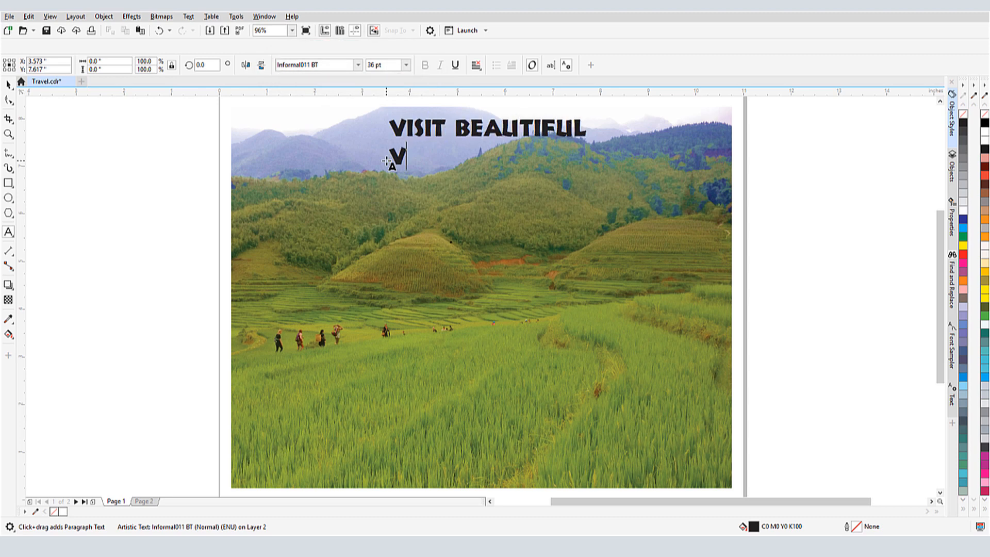
pyautogui.write('VIETNAM!')
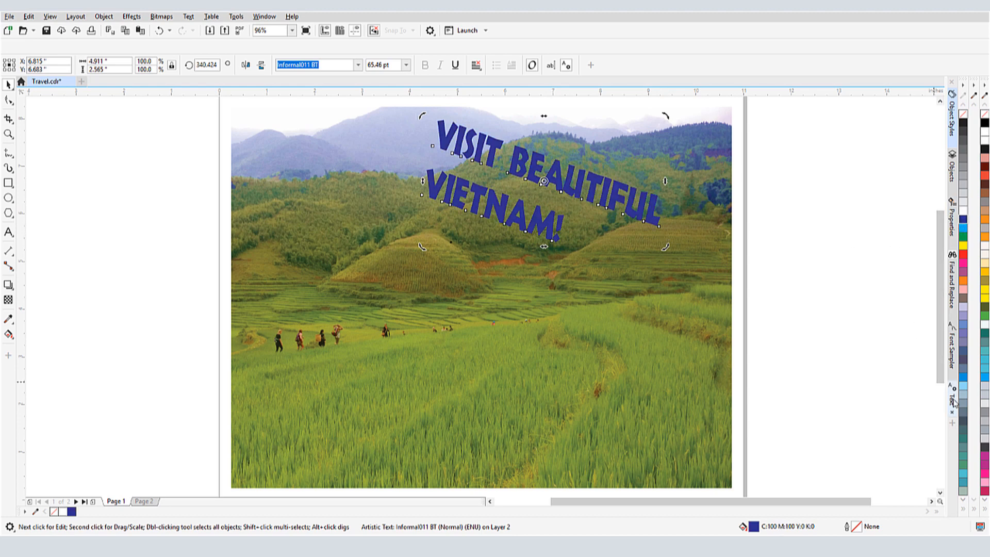
# Step: Replace the headline's solid blue with a red-to-blue fountain fill in Text properties
pyautogui.click(954, 403)
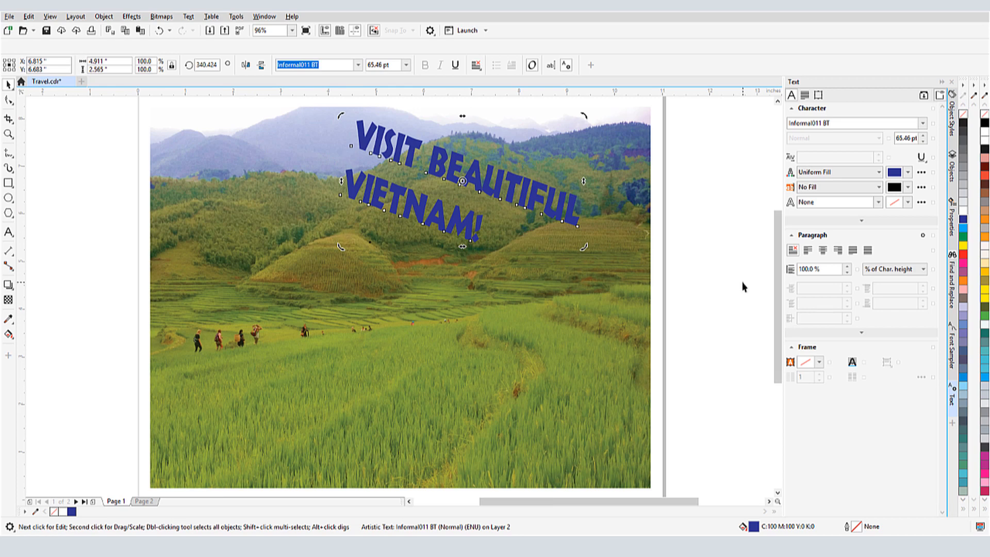
pyautogui.click(872, 172)
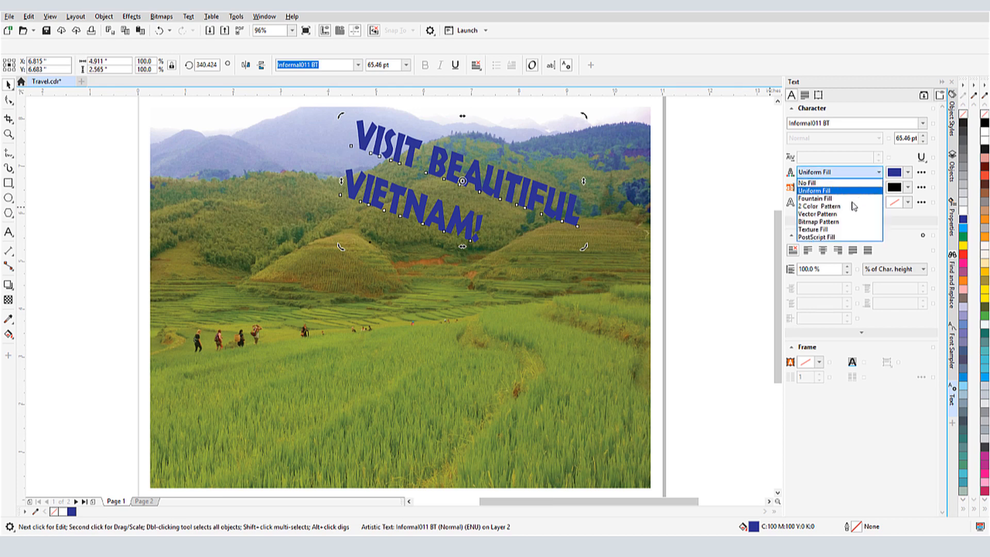
pyautogui.click(818, 207)
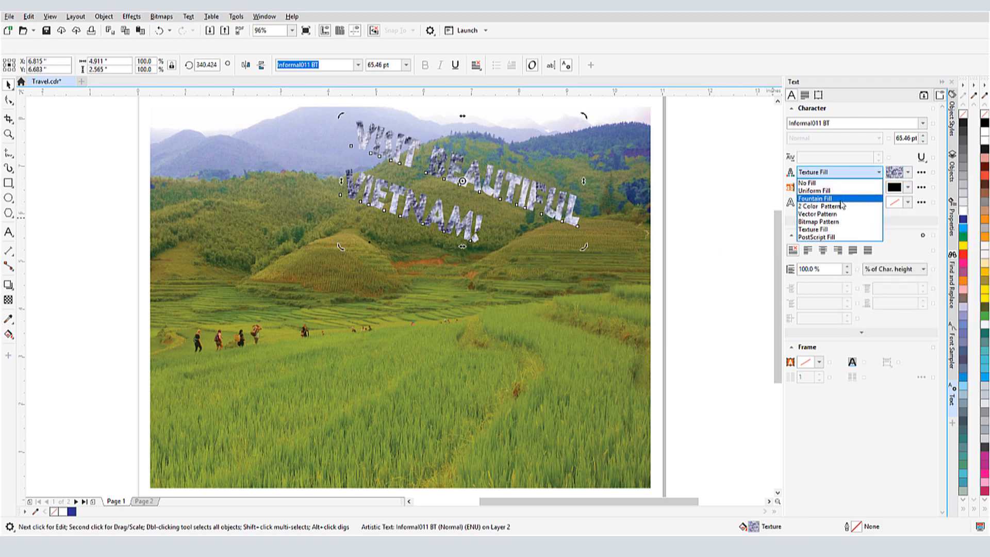
pyautogui.click(815, 198)
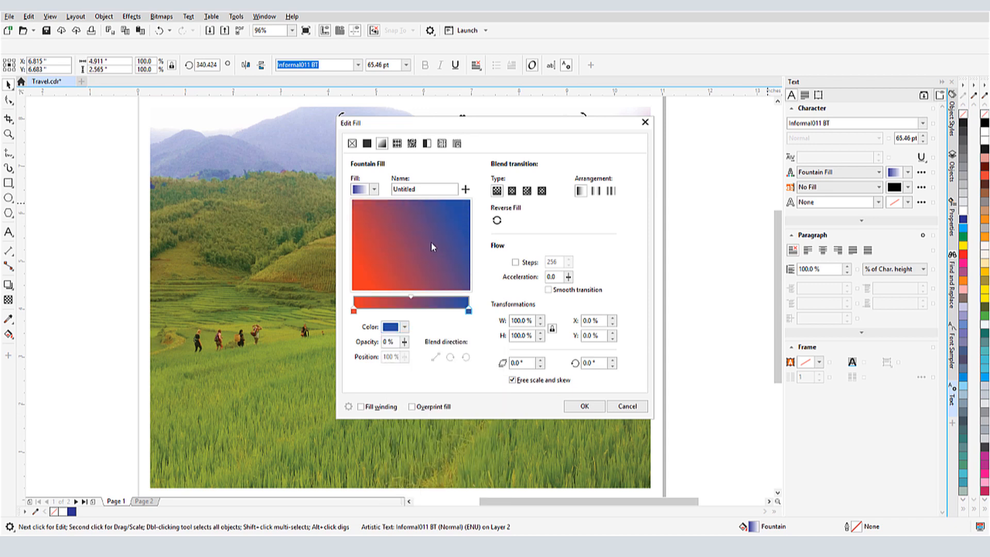
pyautogui.click(583, 406)
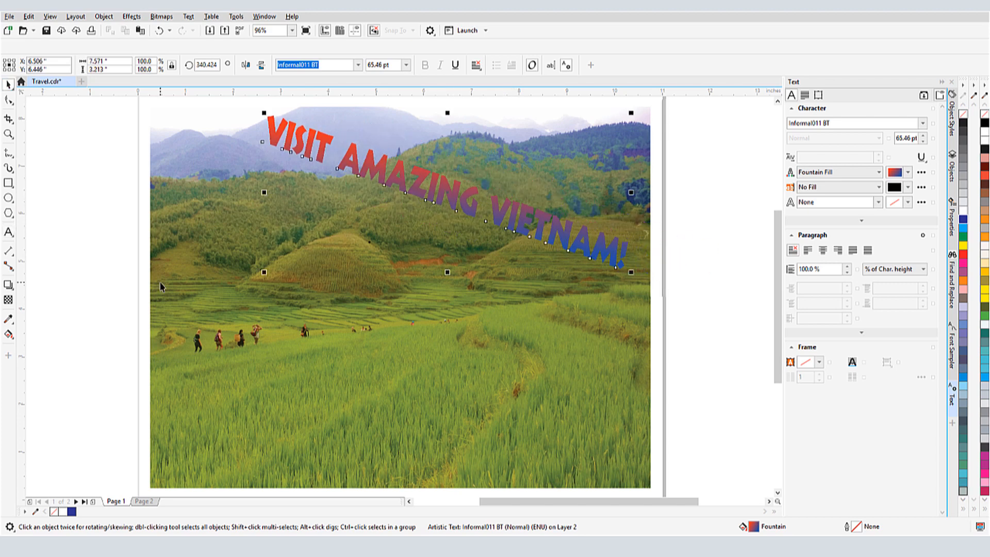
pyautogui.moveTo(9, 232)
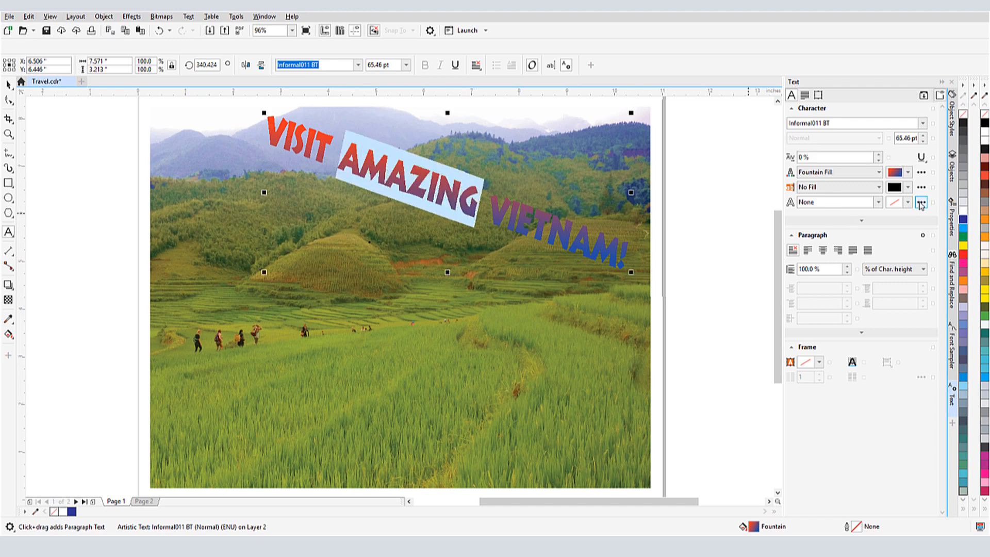
# Step: Make 'AMAZING' solid black at 72 pt with character spacing of 30
pyautogui.click(920, 203)
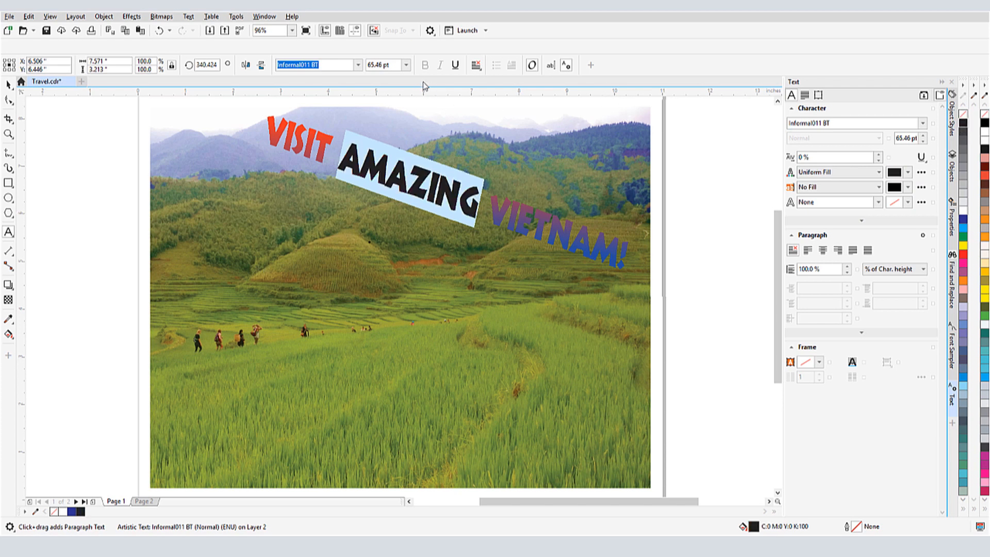
pyautogui.click(405, 65)
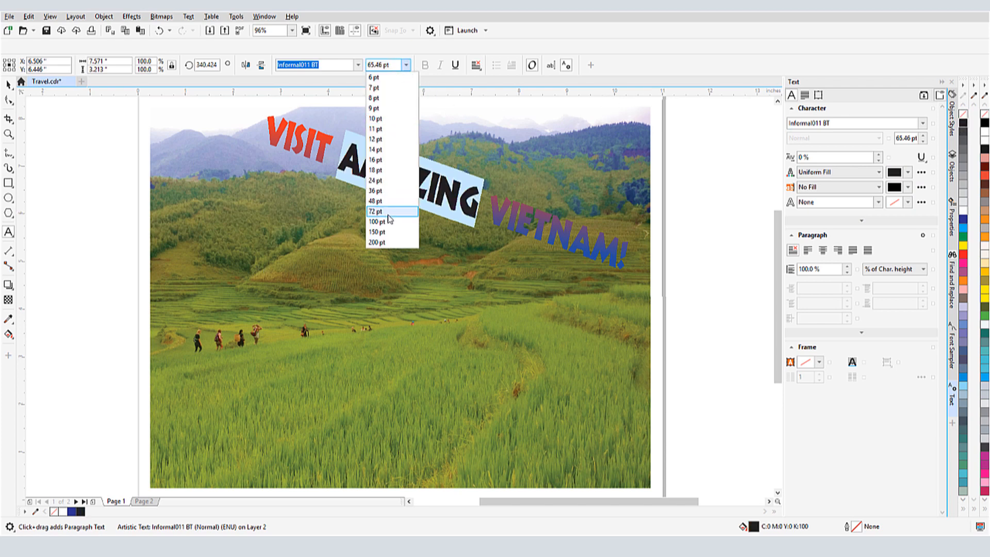
pyautogui.click(378, 210)
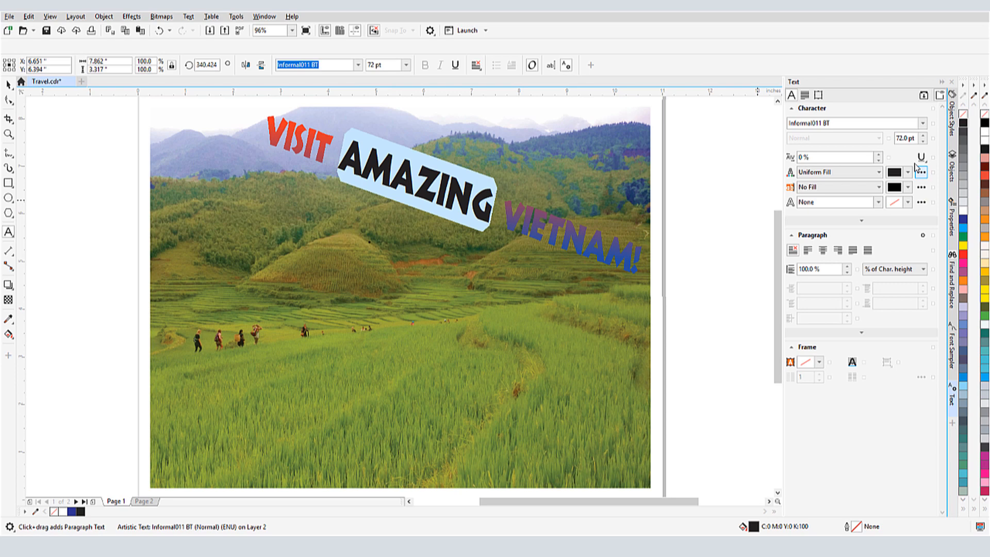
pyautogui.write('30')
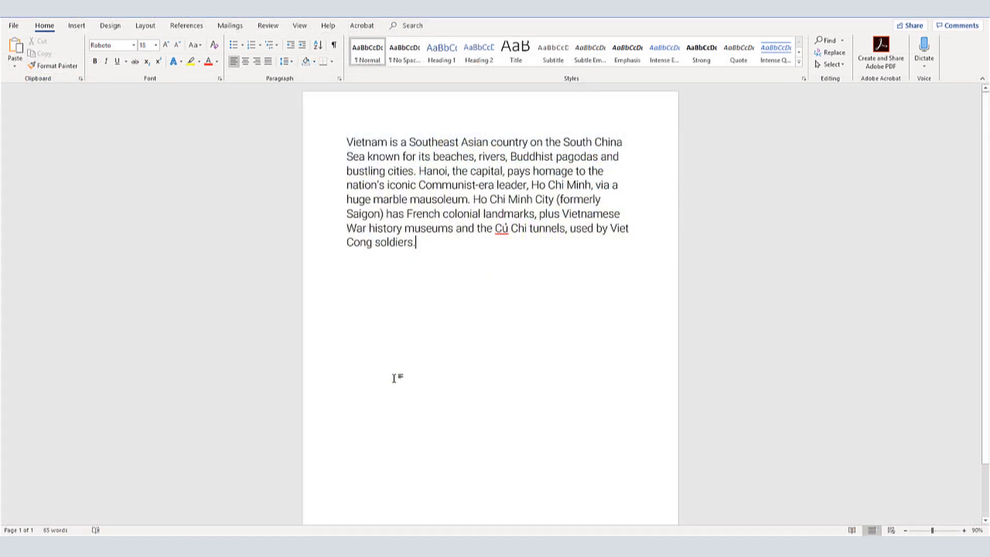
# Step: Select all of the Vietnam paragraph in the Word document
pyautogui.press('ctrl+a')
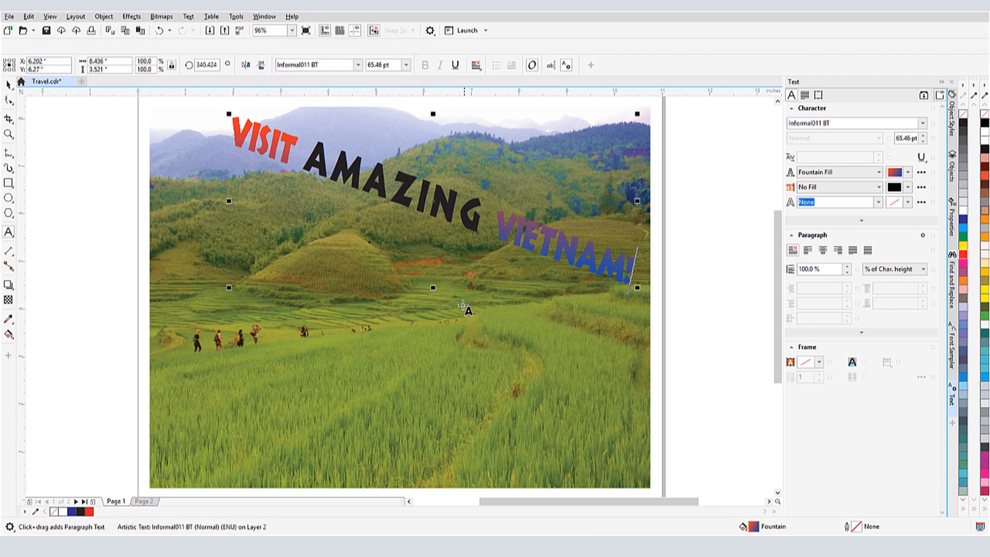
# Step: Create a paragraph frame over the lower-right fields in Arial Rounded MT Bold 14 pt with a pale backing
pyautogui.moveTo(451, 302); pyautogui.dragTo(599, 452)
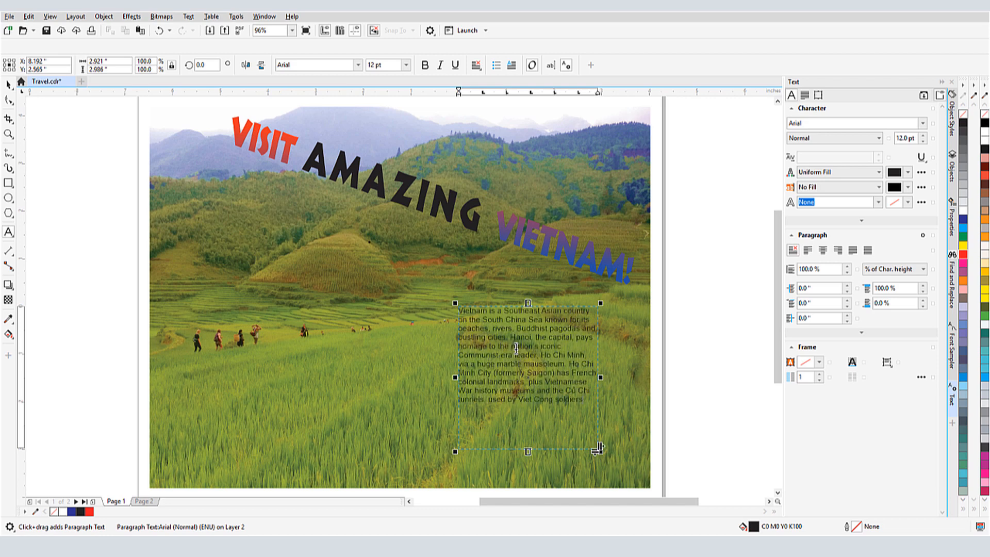
pyautogui.moveTo(384, 323)
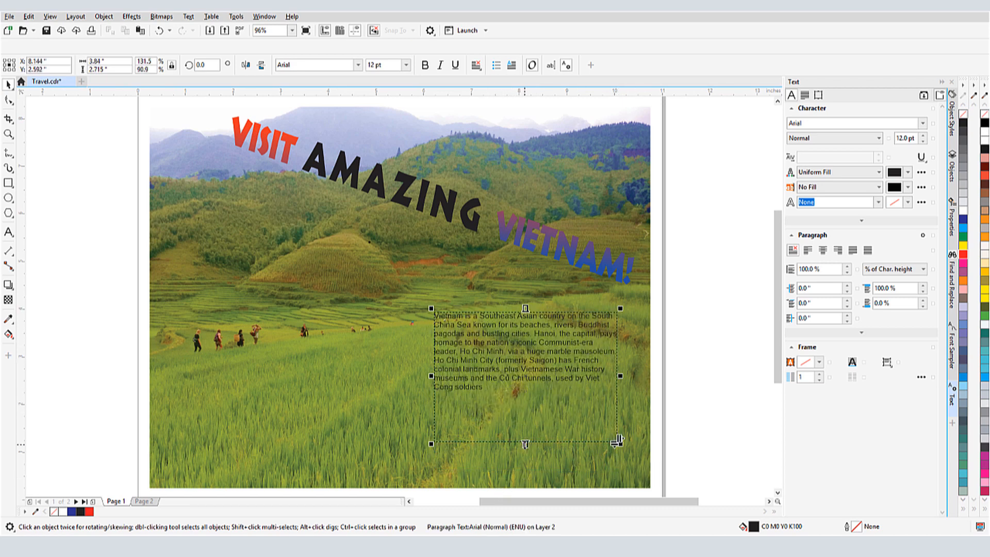
pyautogui.moveTo(384, 217)
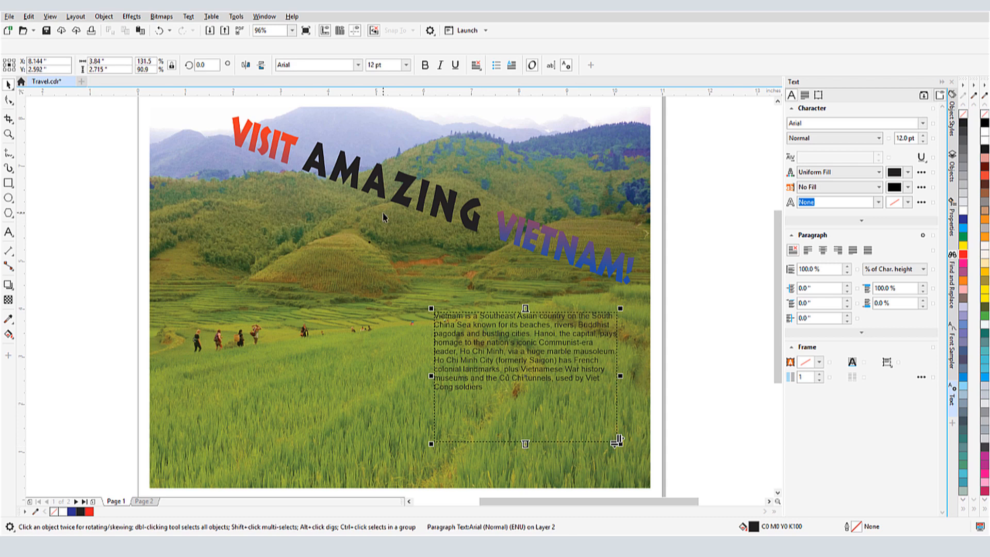
pyautogui.click(406, 65)
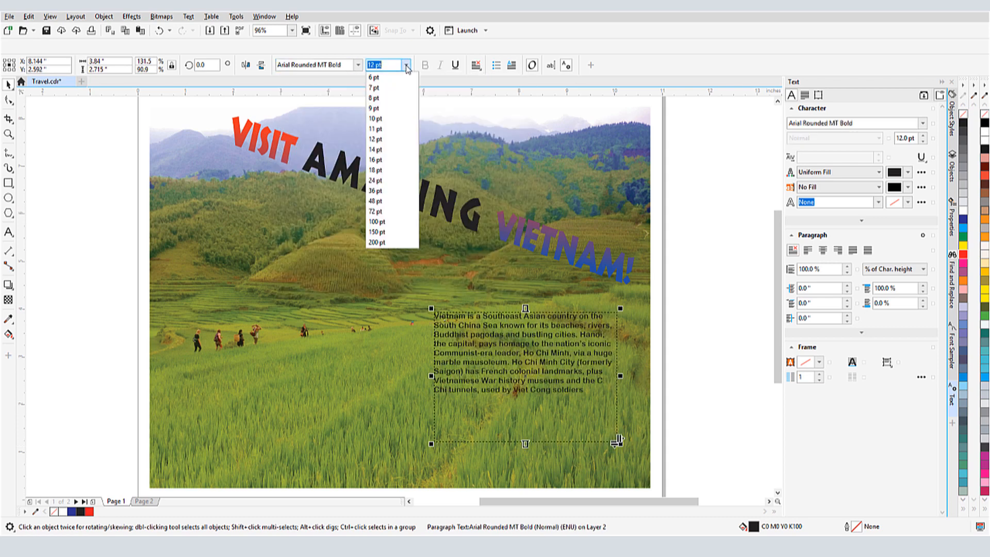
pyautogui.click(375, 149)
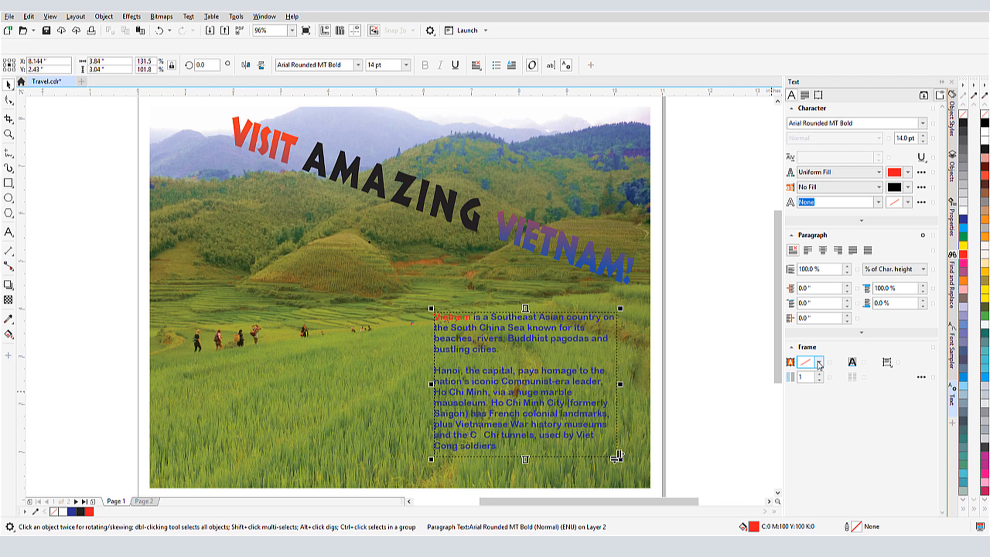
pyautogui.click(825, 362)
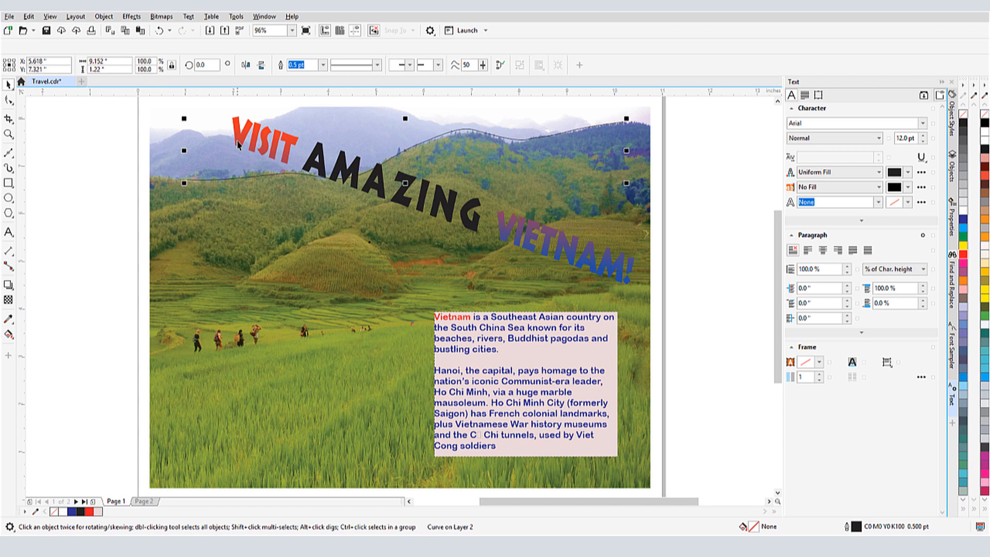
# Step: Fit the headline text to the traced ridge curve, starting at its left end
pyautogui.click(188, 16)
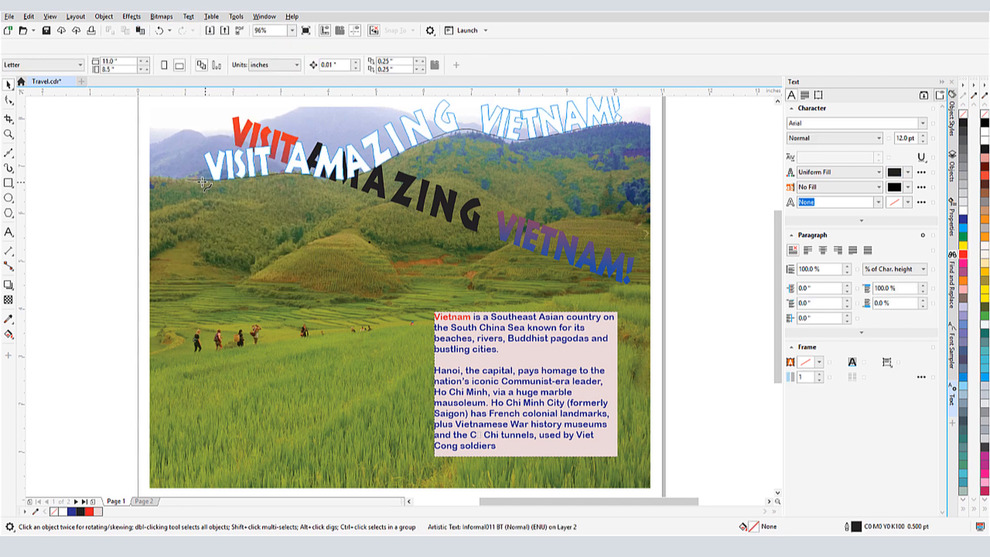
pyautogui.click(202, 182)
pyautogui.write('VISIT')
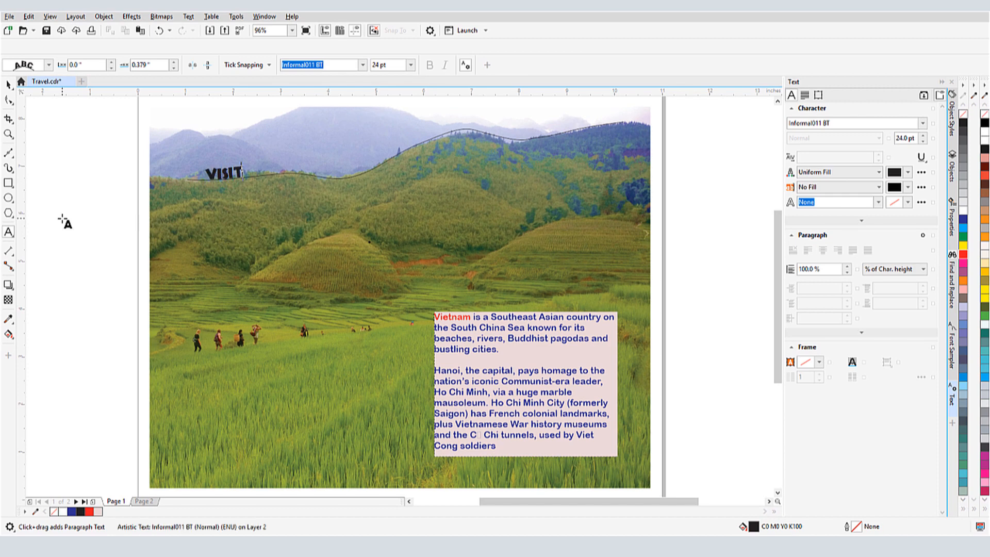
# Step: Type 'AMAZING VIETNAM!' onto the ridge path and slide the headline further along the curve
pyautogui.write('AMAZING VIETNAM!')
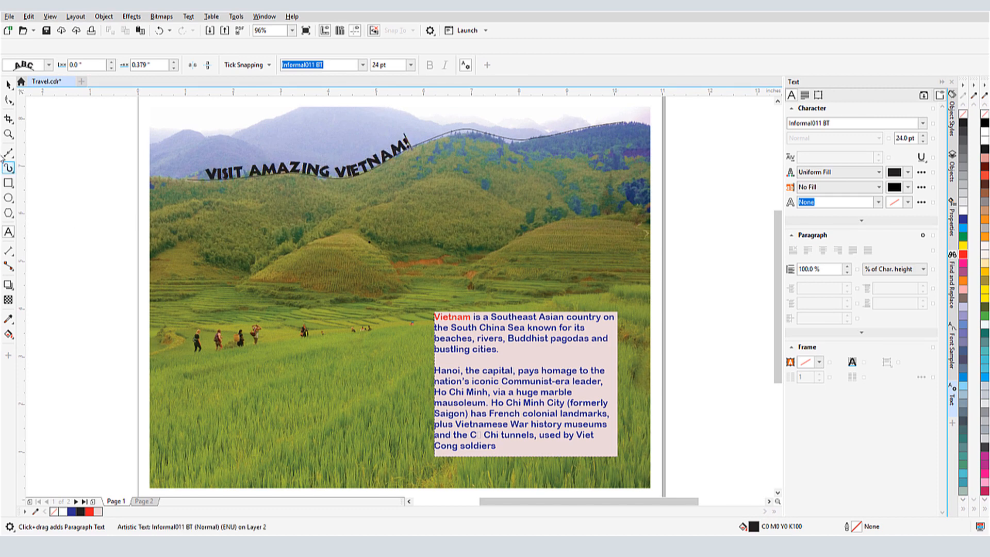
pyautogui.click(307, 170)
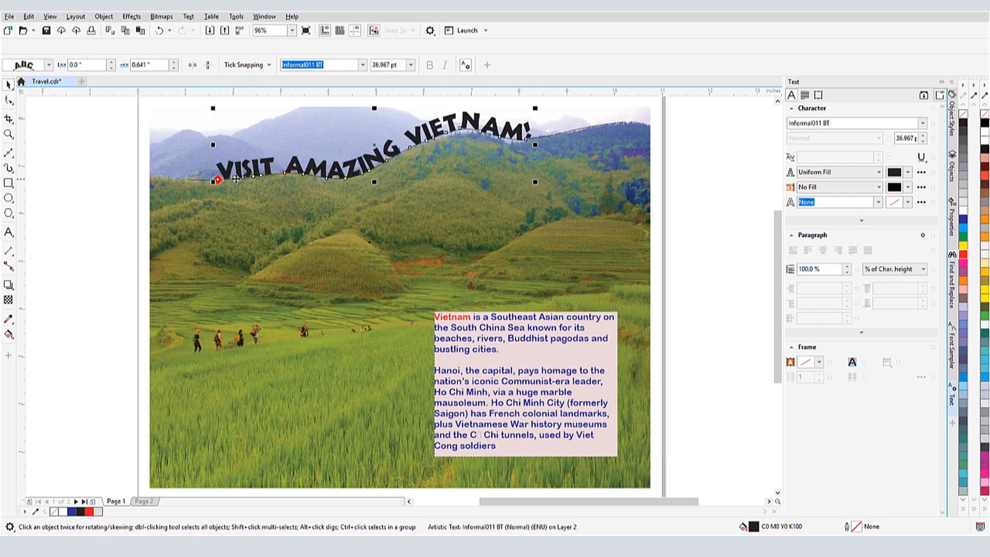
pyautogui.moveTo(218, 180); pyautogui.dragTo(265, 178)
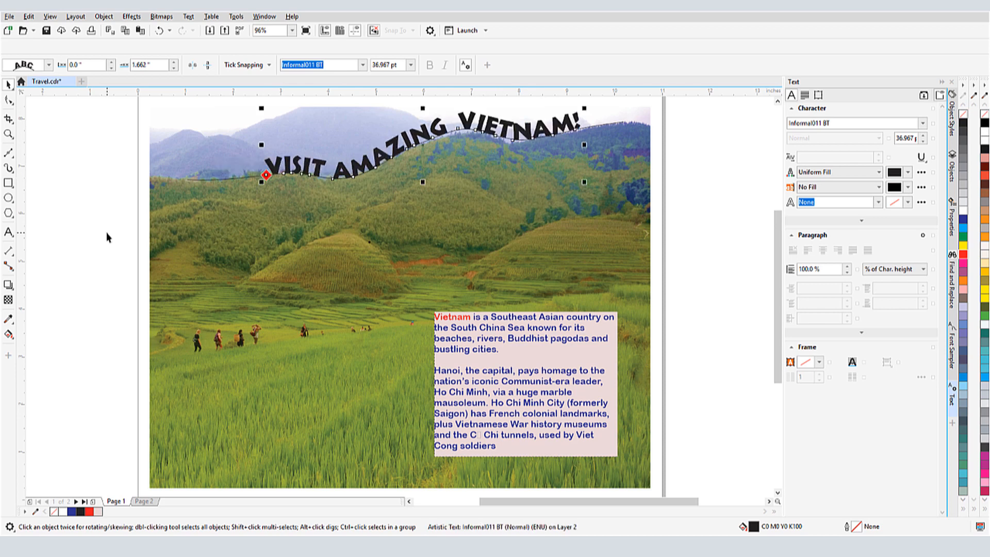
pyautogui.click(493, 388)
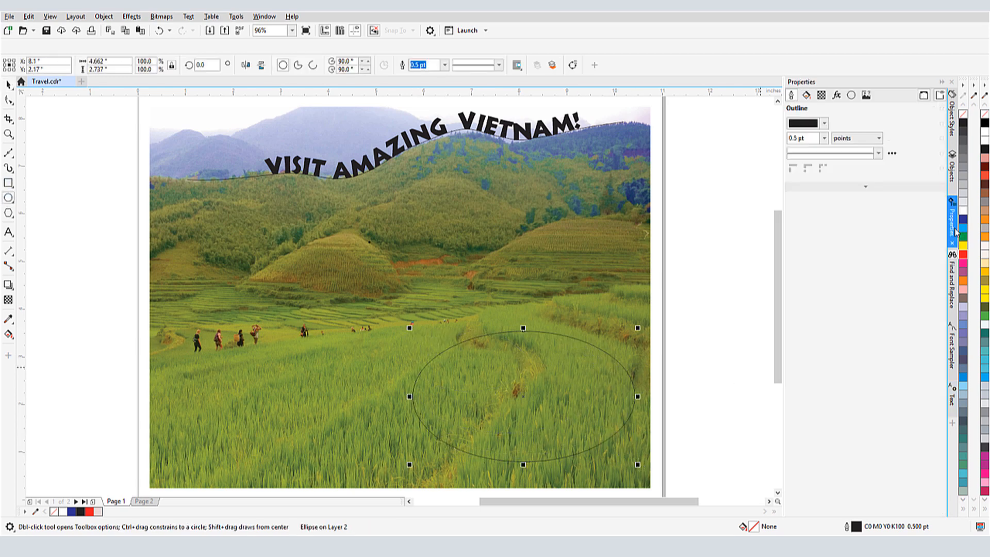
# Step: Give the ellipse a 4.0 pt outline and a pale half-transparent fill
pyautogui.write('4.0 pt')
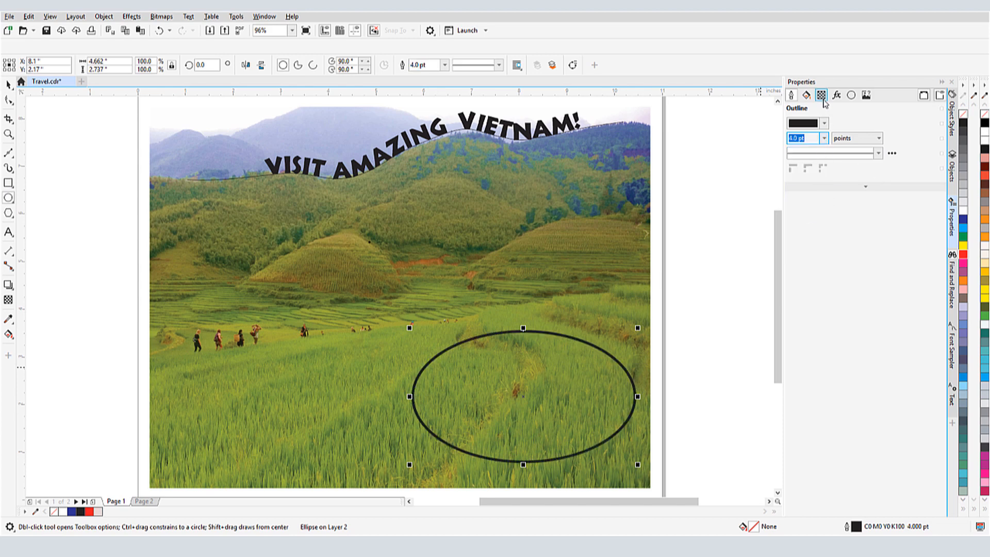
pyautogui.click(821, 95)
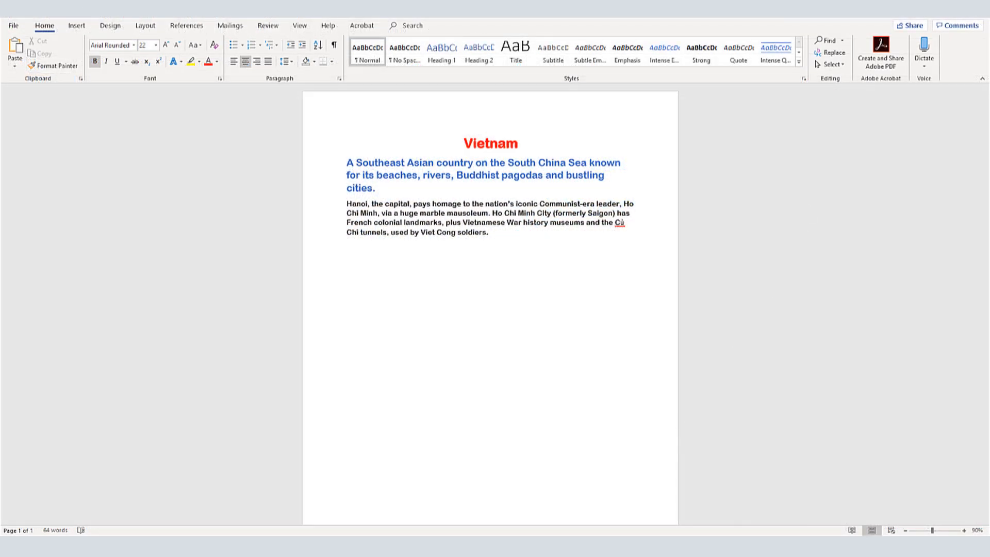
pyautogui.click(497, 143)
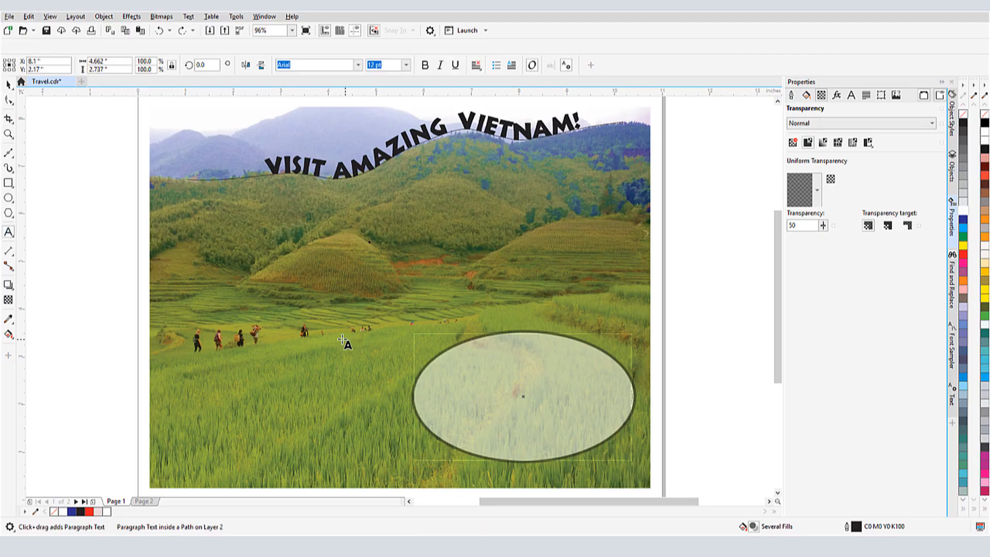
# Step: Add a text frame inside the ellipse and choose the Vietnam Word document for import
pyautogui.click(439, 354)
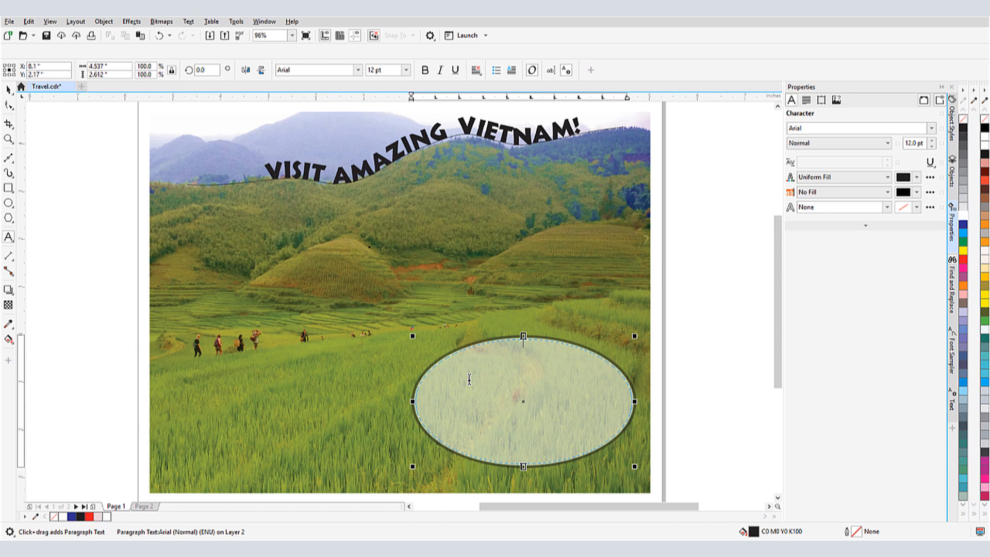
pyautogui.moveTo(450, 374)
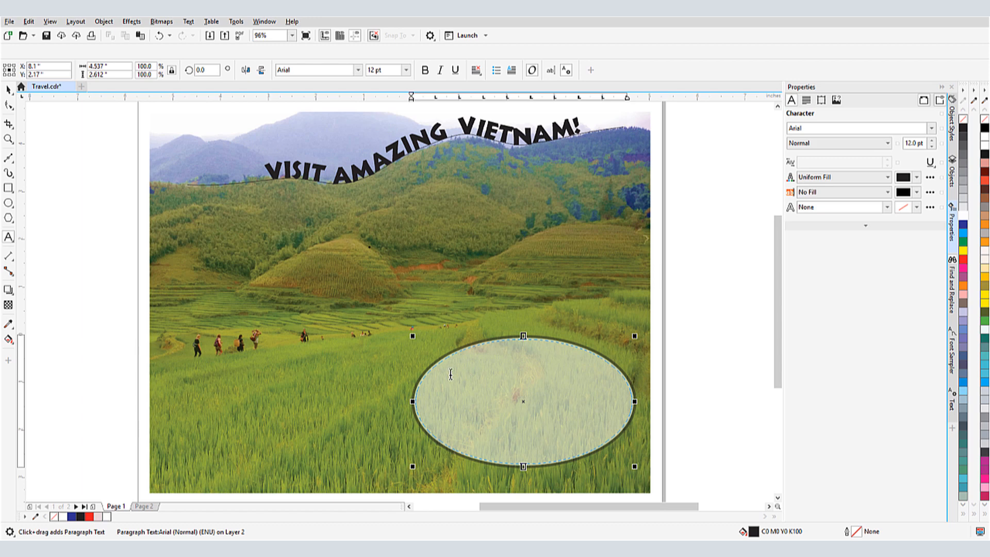
pyautogui.click(8, 21)
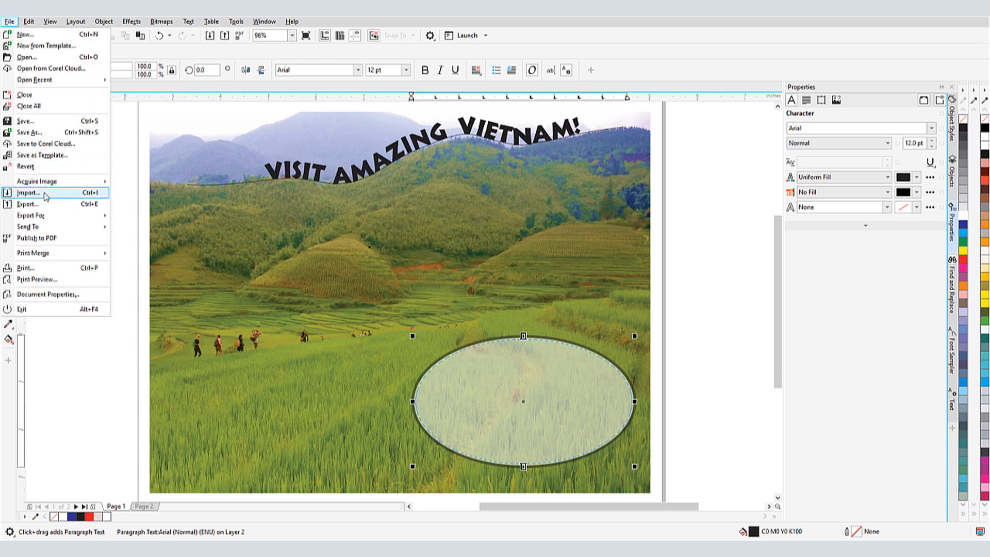
pyautogui.click(28, 192)
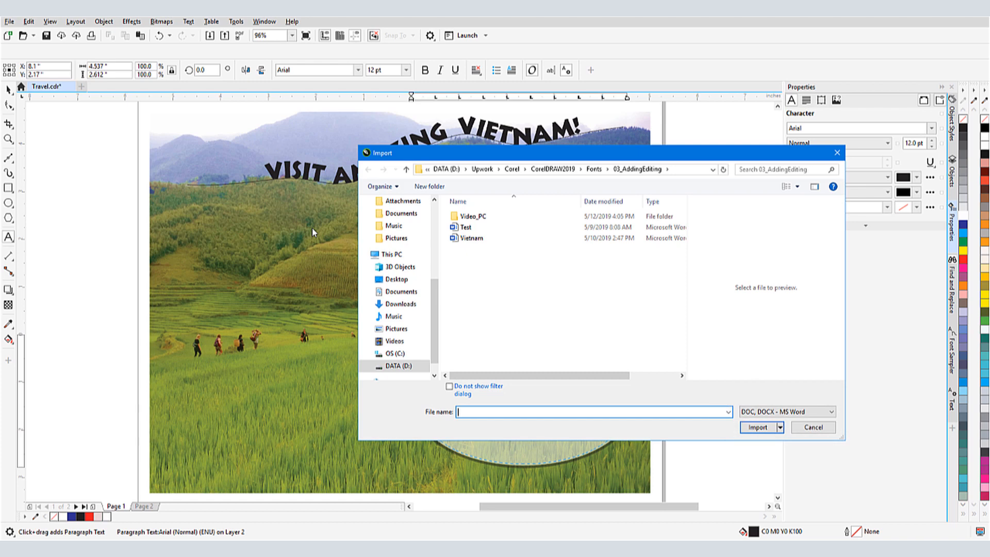
pyautogui.click(471, 239)
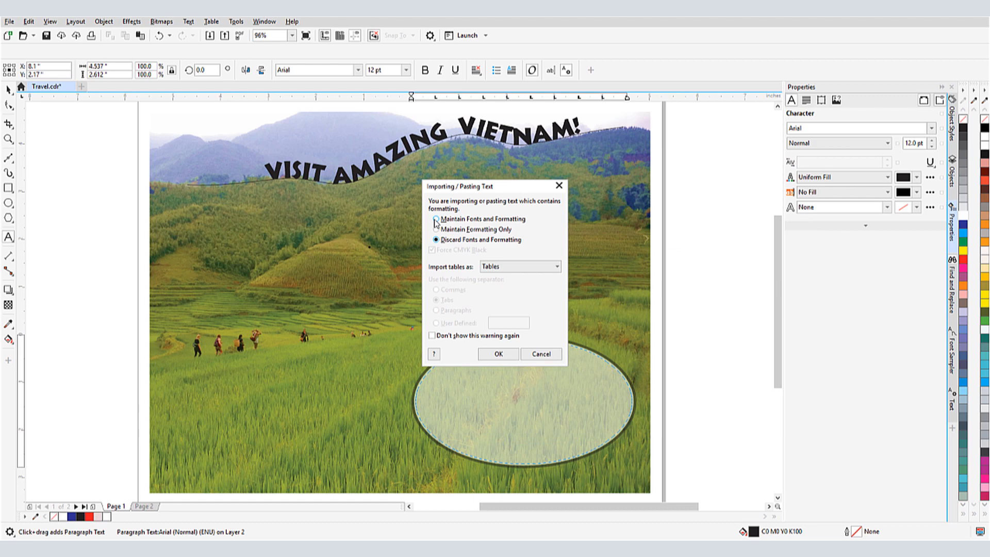
# Step: Import the Vietnam article with Maintain Fonts and Formatting, then select the imported text
pyautogui.click(497, 354)
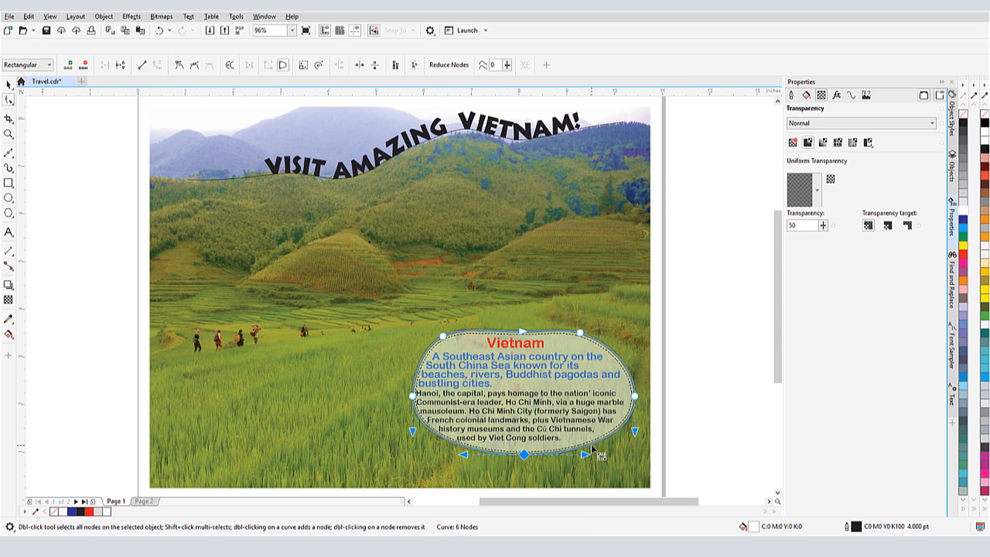
pyautogui.click(9, 84)
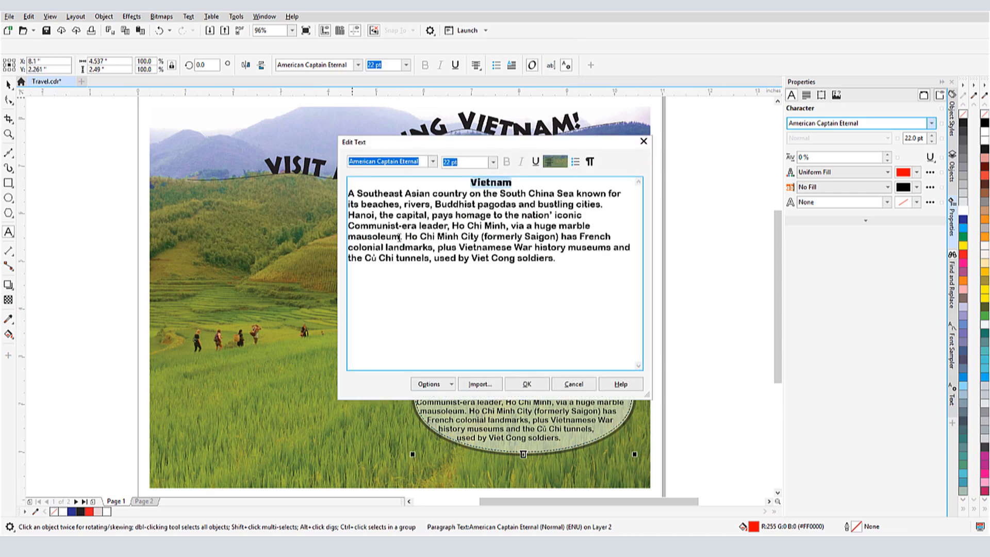
# Step: Enlarge the word 'Hanoi' and swap the letter a for its stylistic alternate
pyautogui.click(493, 162)
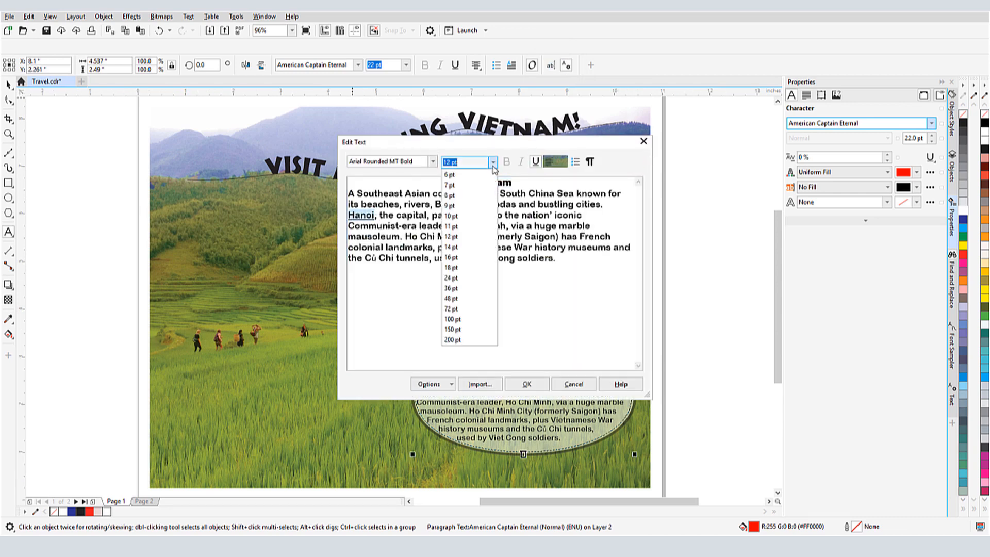
pyautogui.click(526, 383)
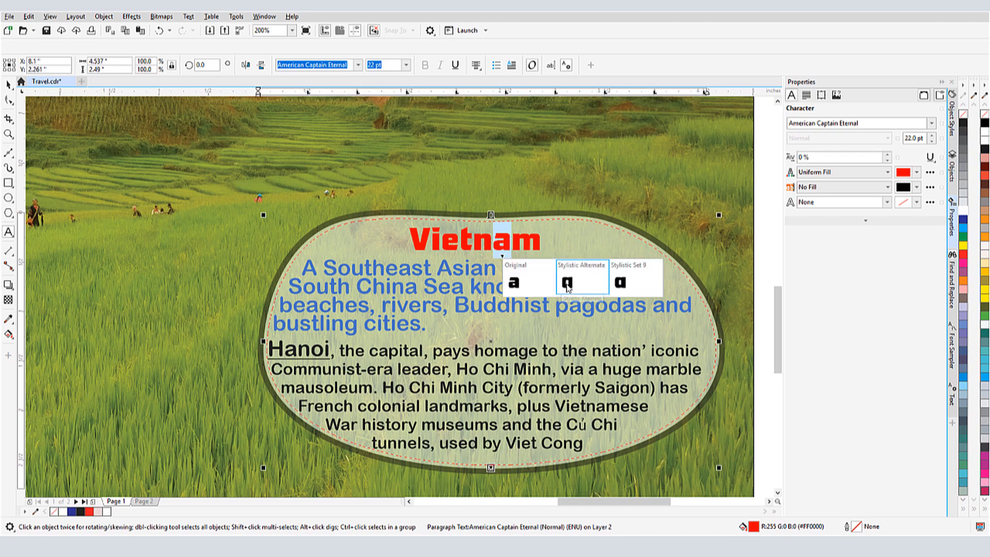
pyautogui.click(581, 280)
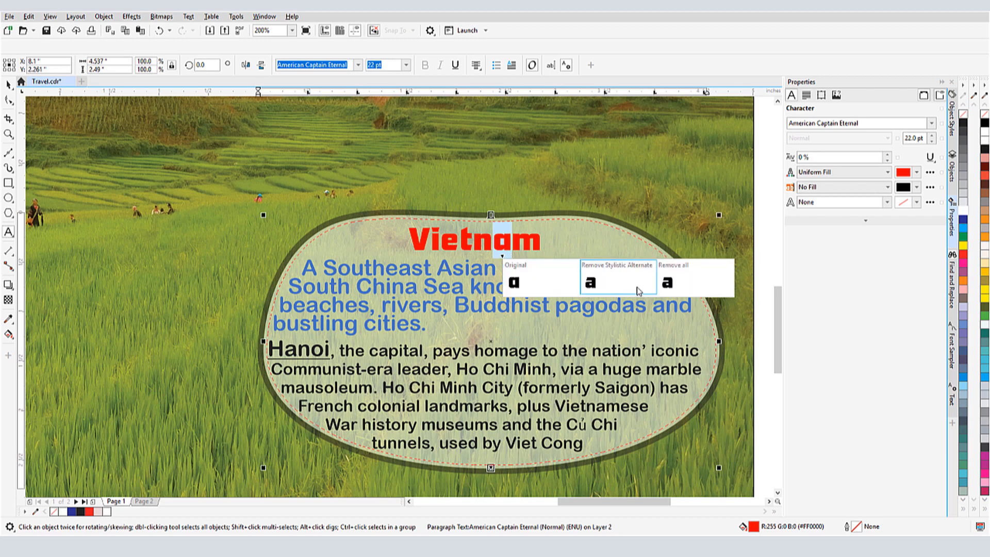